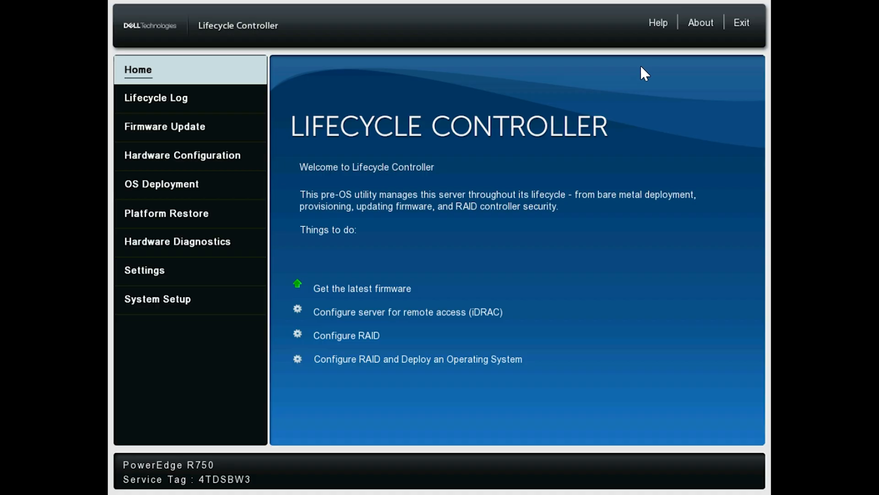
Go to the Firmware Update section from the left navigation pane
left_click(164, 126)
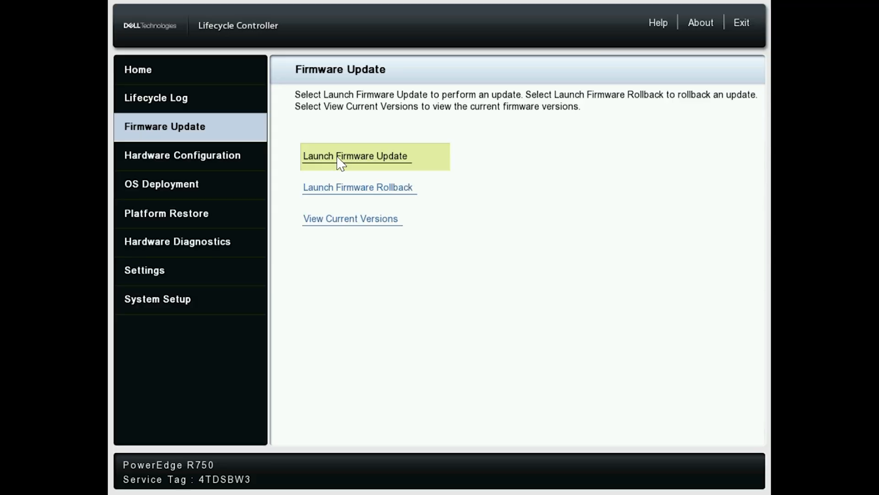
Launch the update wizard with Dell Website as repository and continue without proxy settings
left_click(355, 155)
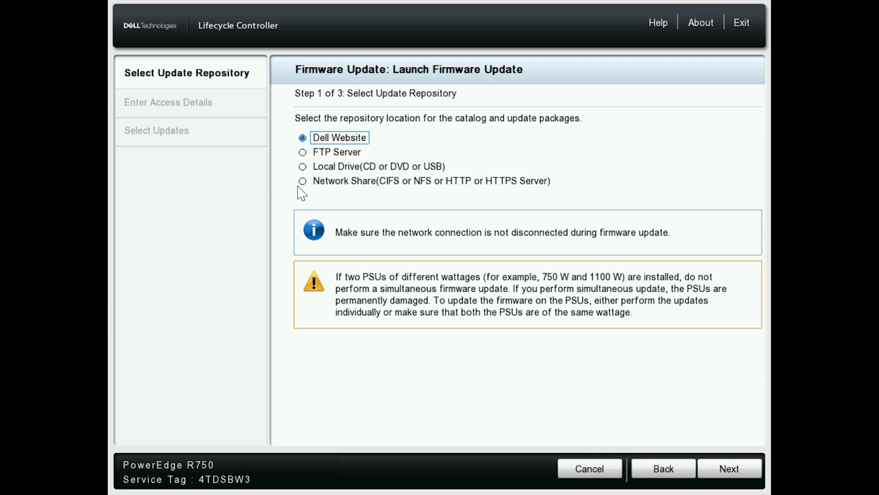
left_click(302, 180)
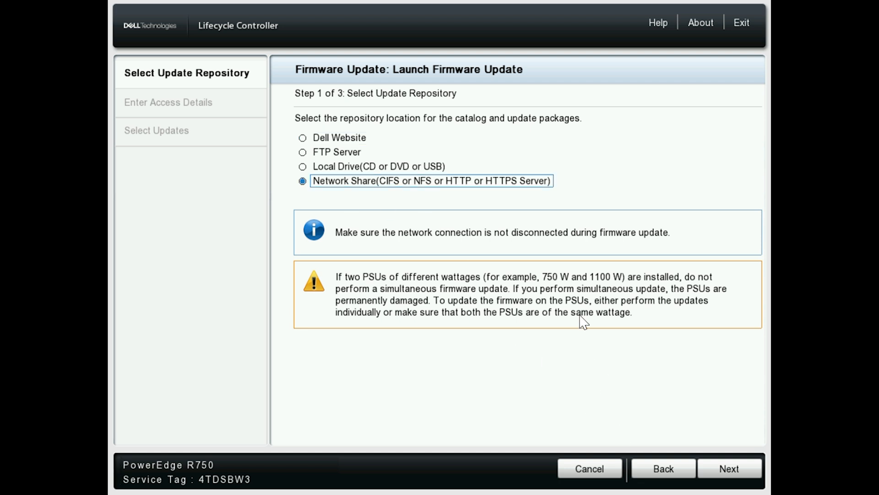
mouse_move(492, 185)
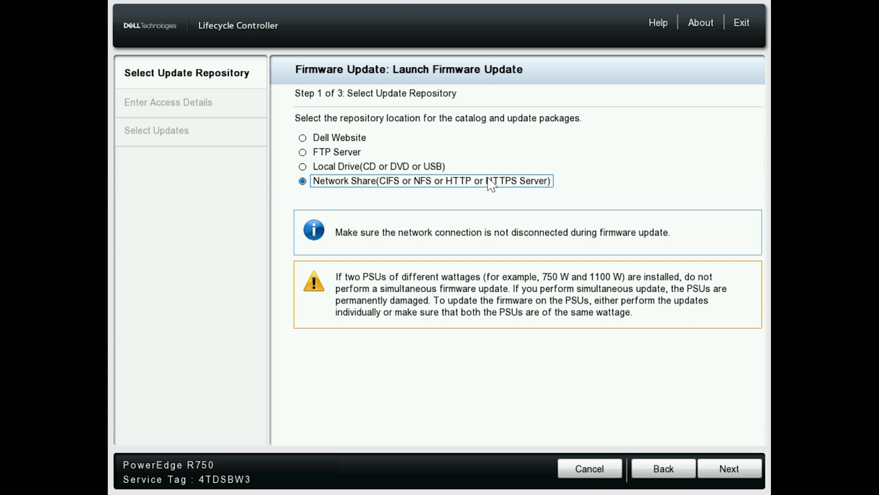
left_click(302, 138)
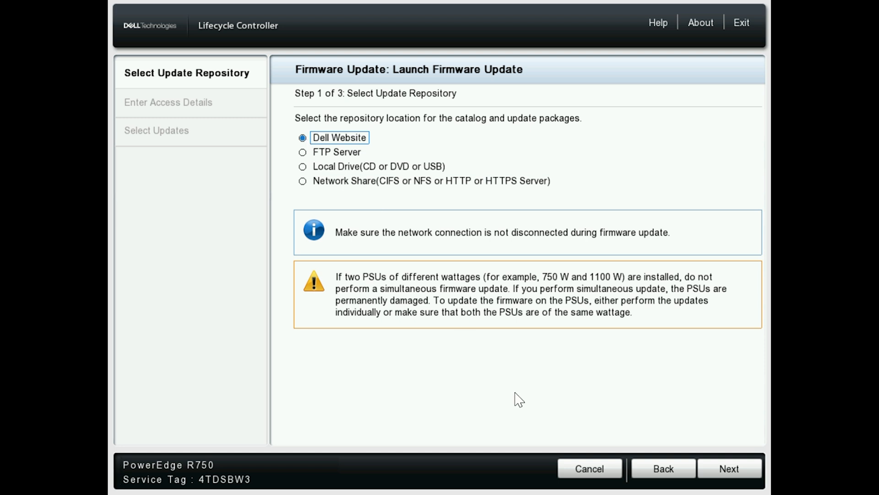
left_click(730, 468)
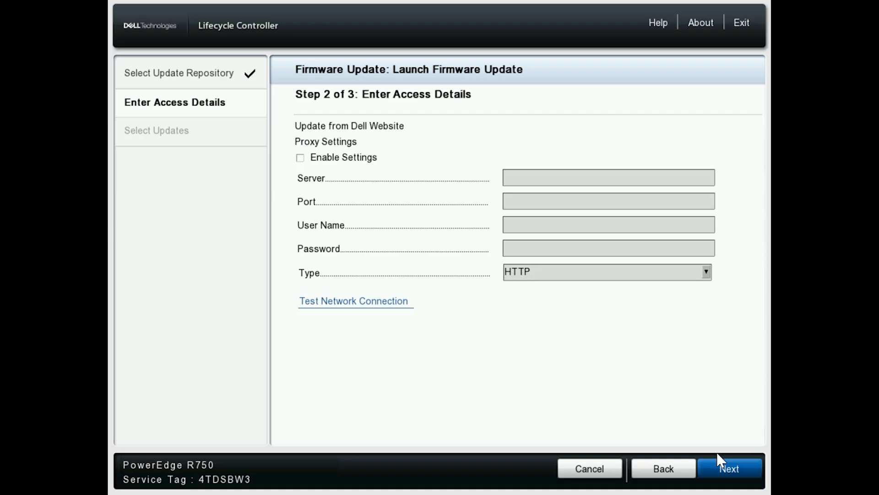
left_click(731, 468)
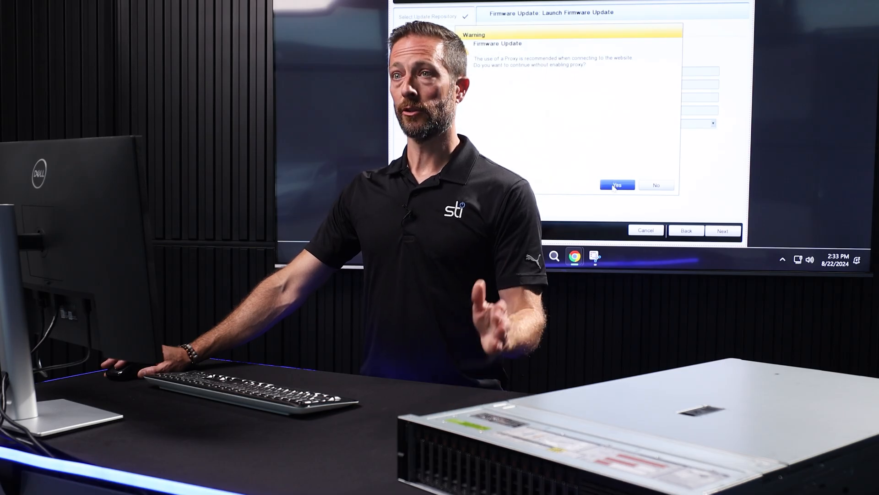
Accept the no-proxy warning and the HTTPS certificate warning to load the update catalog
left_click(616, 184)
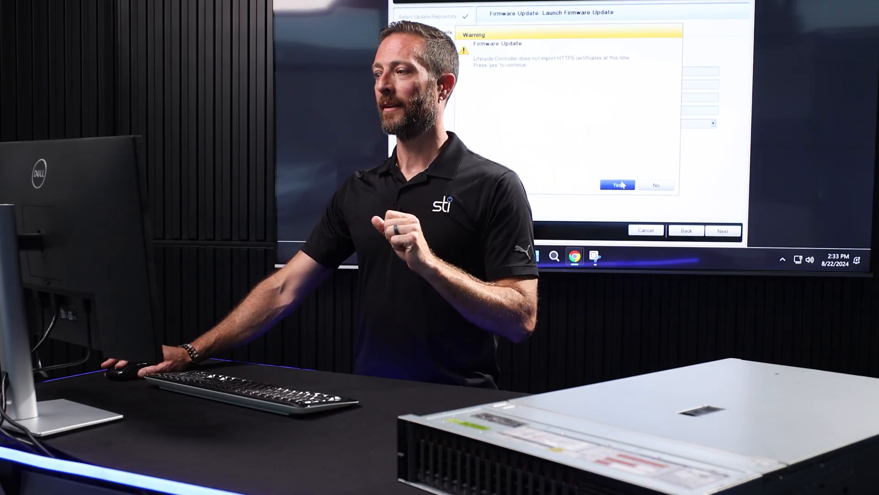
left_click(615, 184)
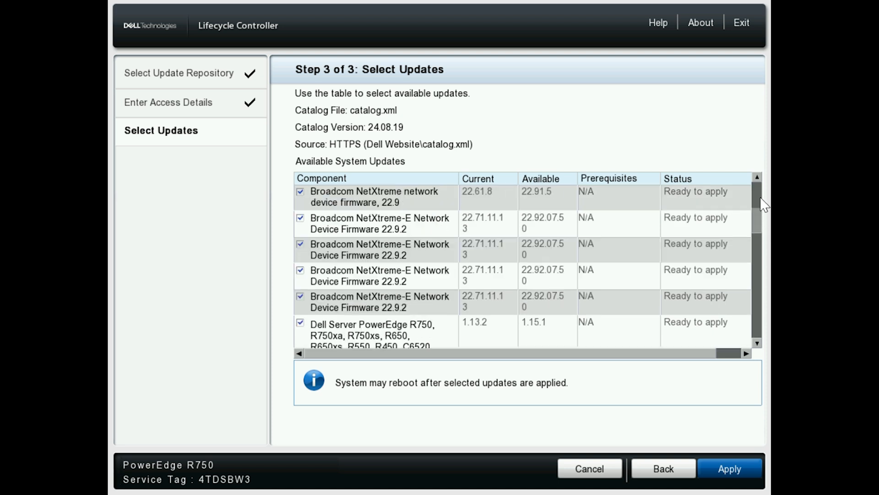
Review the Available System Updates list and apply the checked updates
scroll("up", 3)
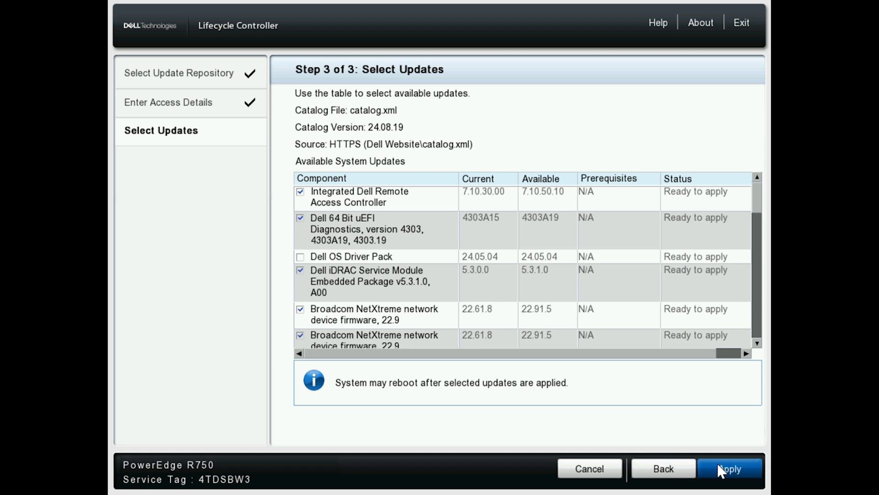
left_click(730, 468)
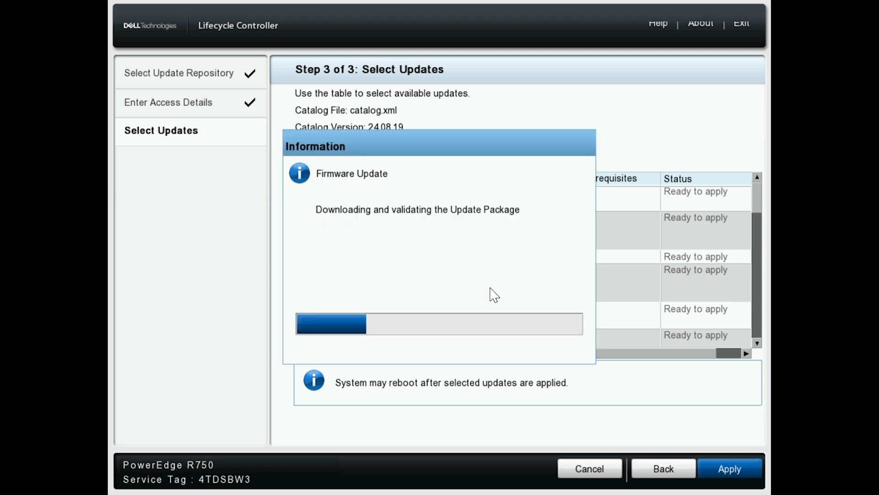